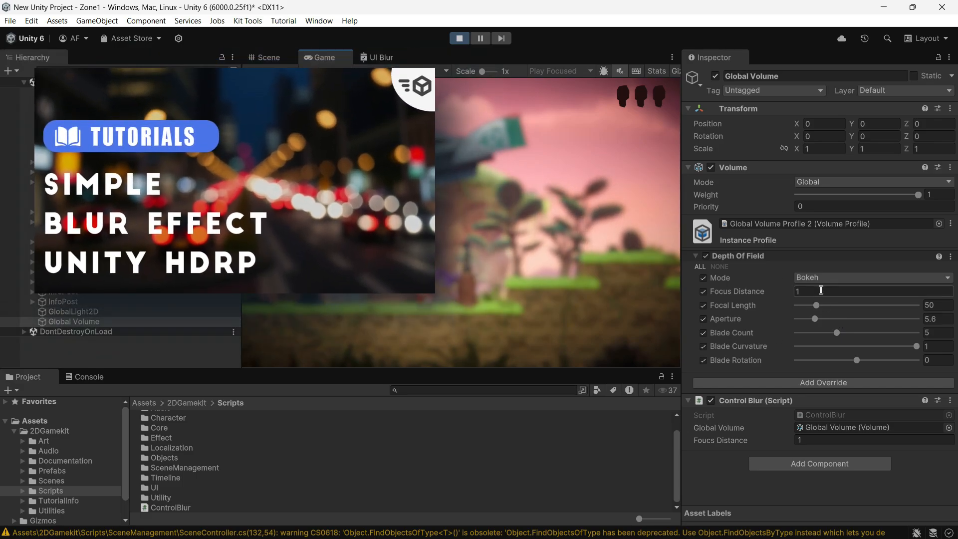
Select the Global Volume to start adding a Depth Of Field override to its profile.
{"action": "left_click", "coordinate": [459, 38]}
{"action": "type", "text": "dep"}
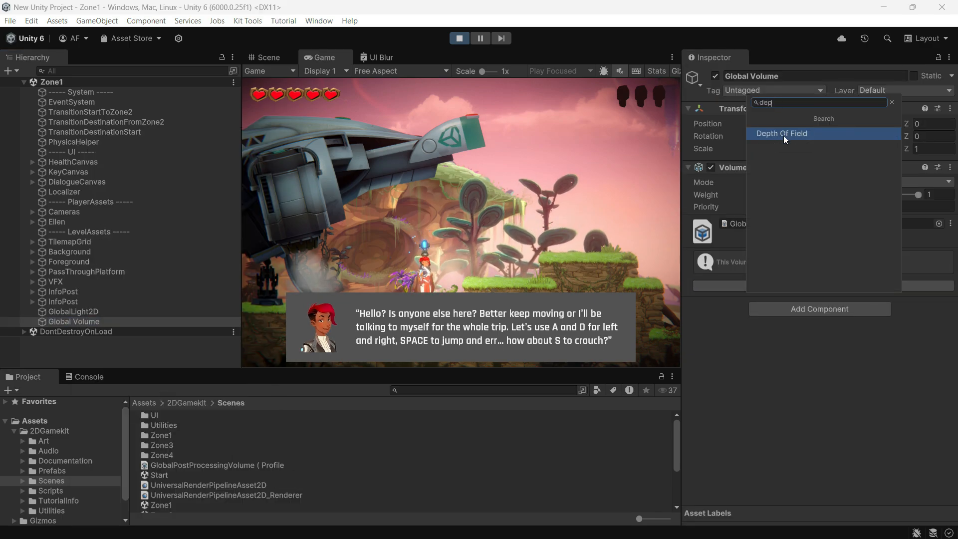
Add a Depth Of Field override with Mode enabled and set to Bokeh.
{"action": "left_click", "coordinate": [781, 132]}
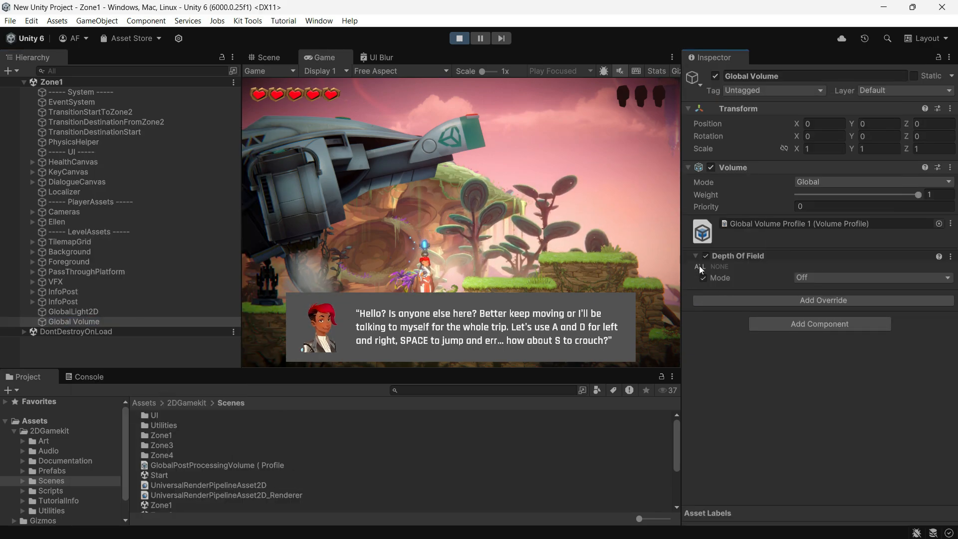
{"action": "left_click", "coordinate": [874, 278]}
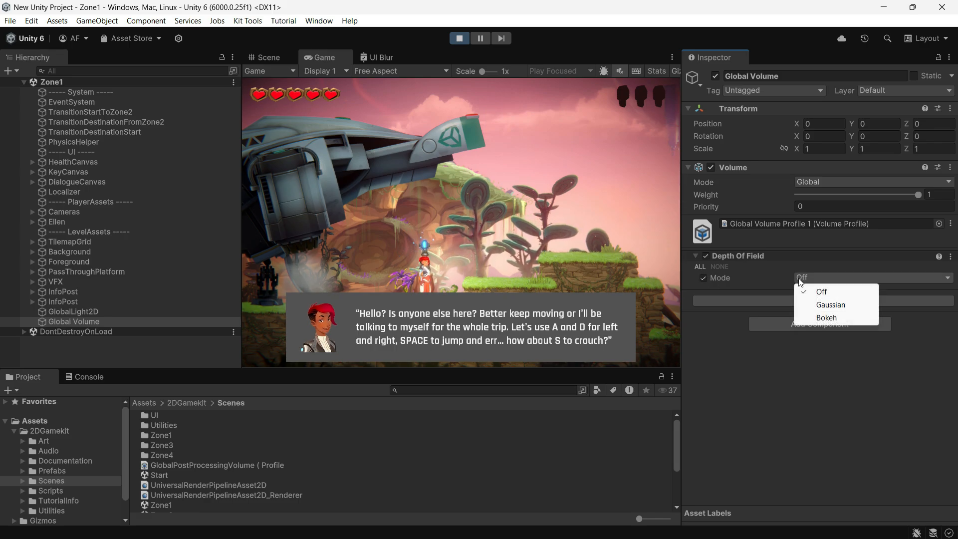
{"action": "left_click", "coordinate": [825, 317]}
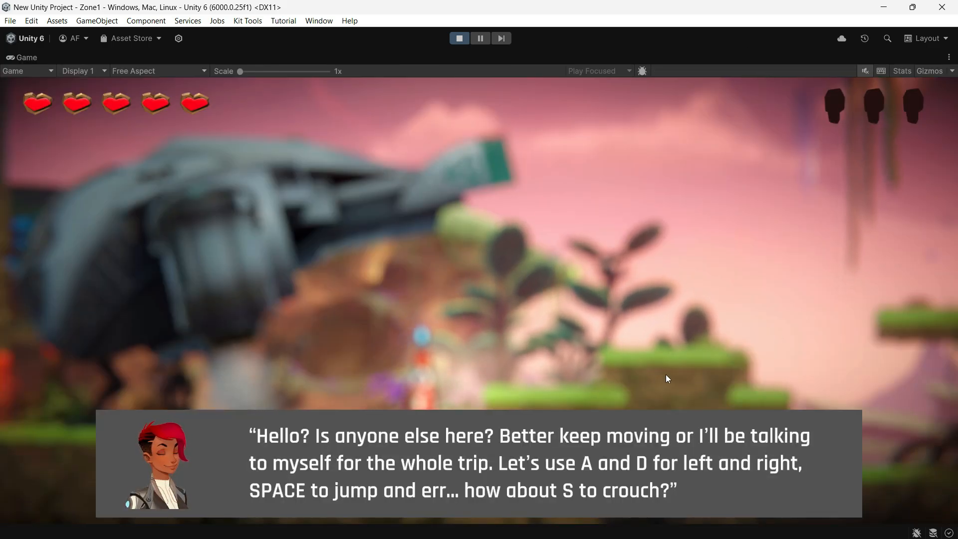
Restore the editor layout and lower the Depth Of Field Focus Distance to 0.48.
{"action": "left_click", "coordinate": [950, 57]}
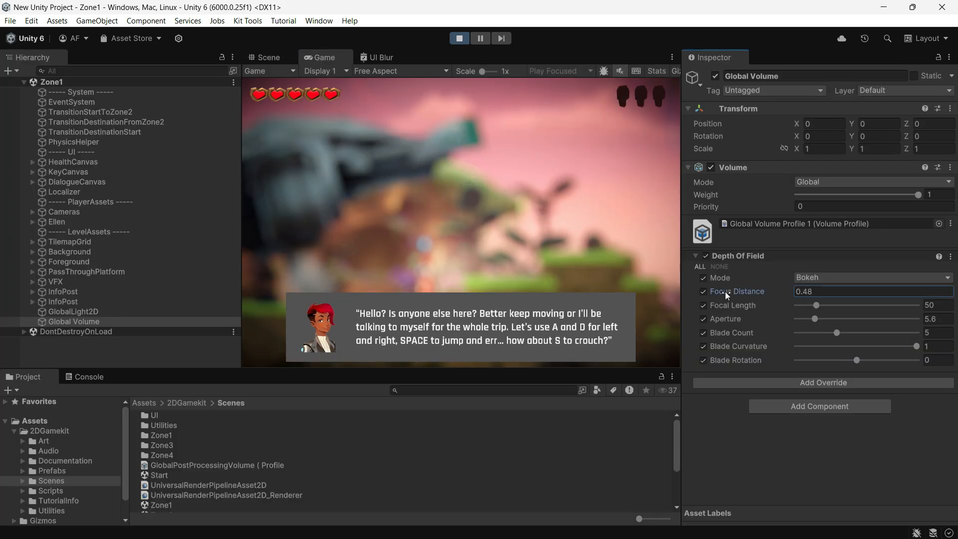
{"action": "left_click", "coordinate": [459, 38]}
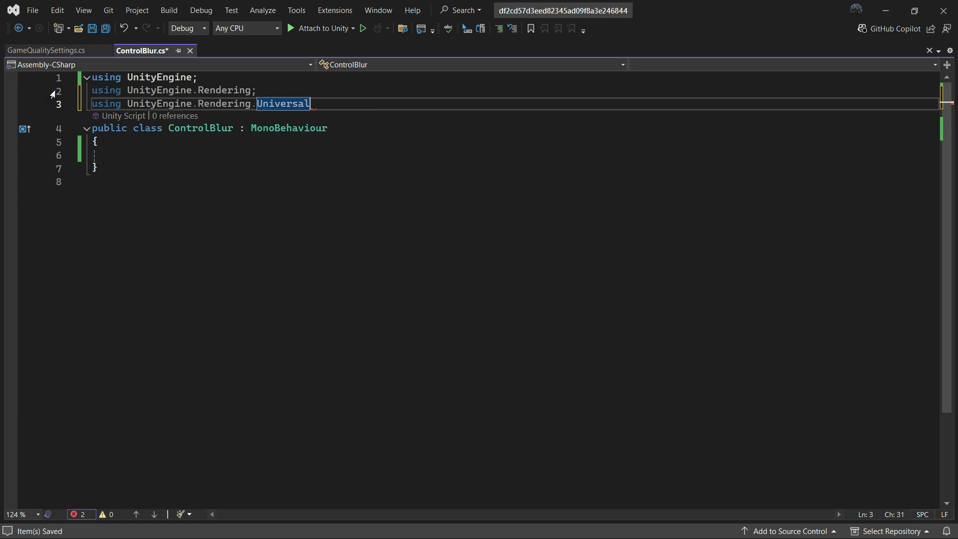
Write ControlBlur with a public Volume, float foucsDistance and ToggleBackgroundUI setting focusDistance.value.
{"action": "type", "text": "public Volume globalVolume;"}
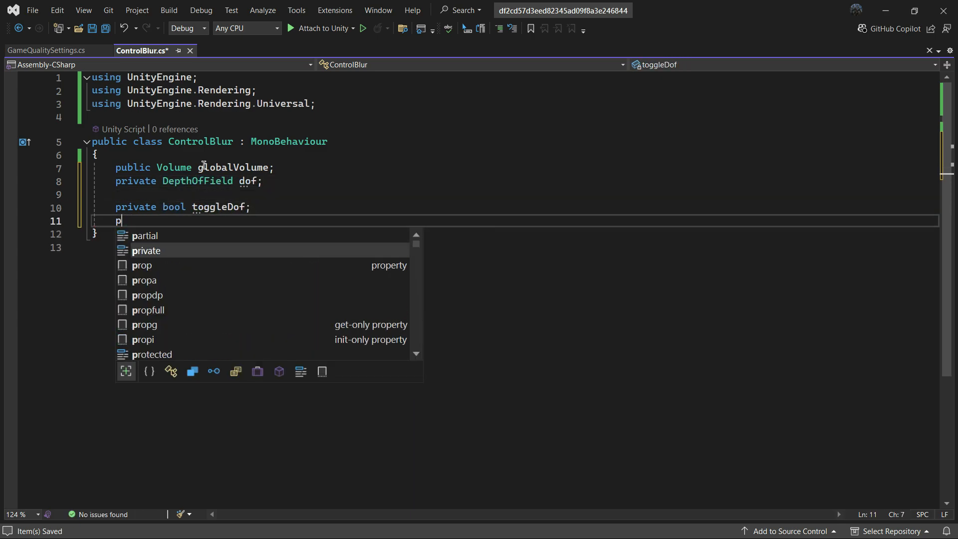
{"action": "type", "text": "ublic float fo"}
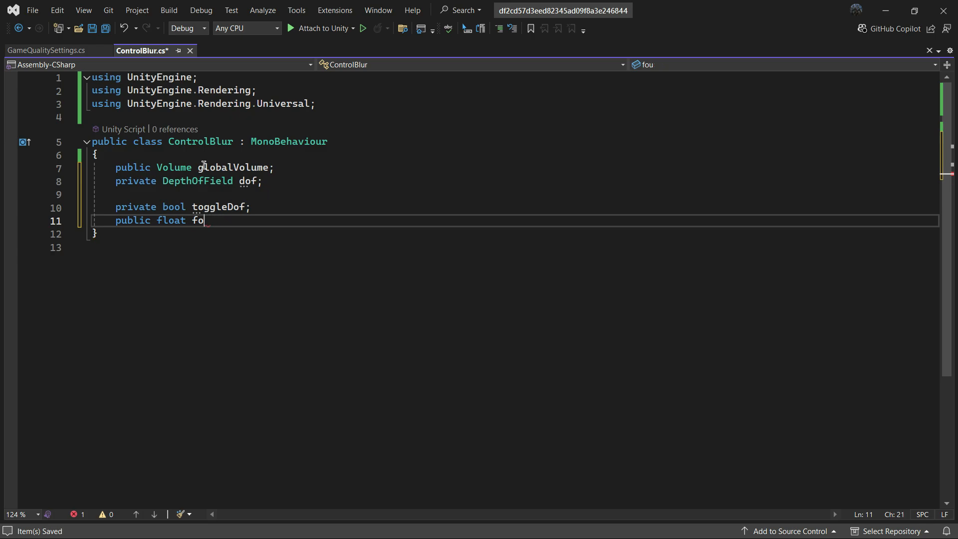
{"action": "type", "text": "ucsDistance1;"}
{"action": "type", "text": "dof."}
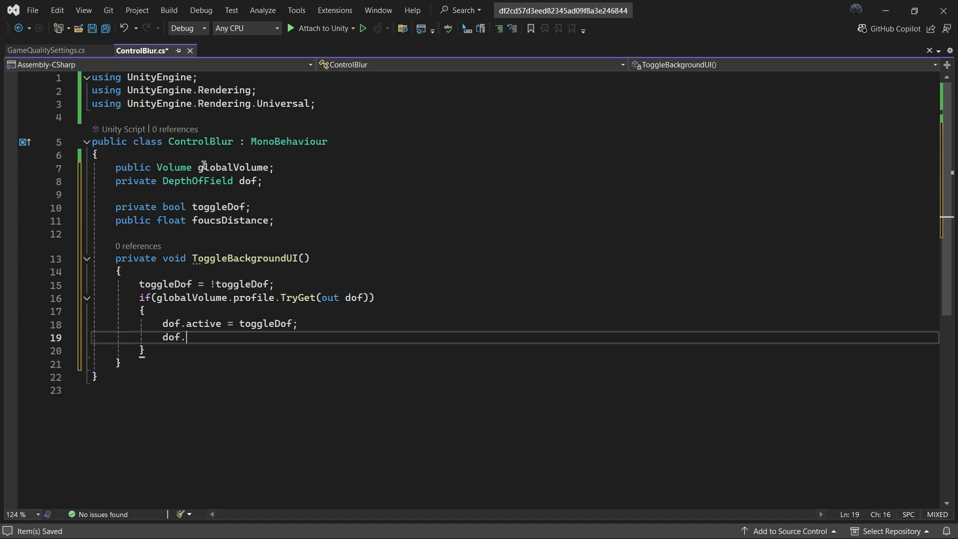
{"action": "type", "text": "focusDistance.value = foucsDistance;"}
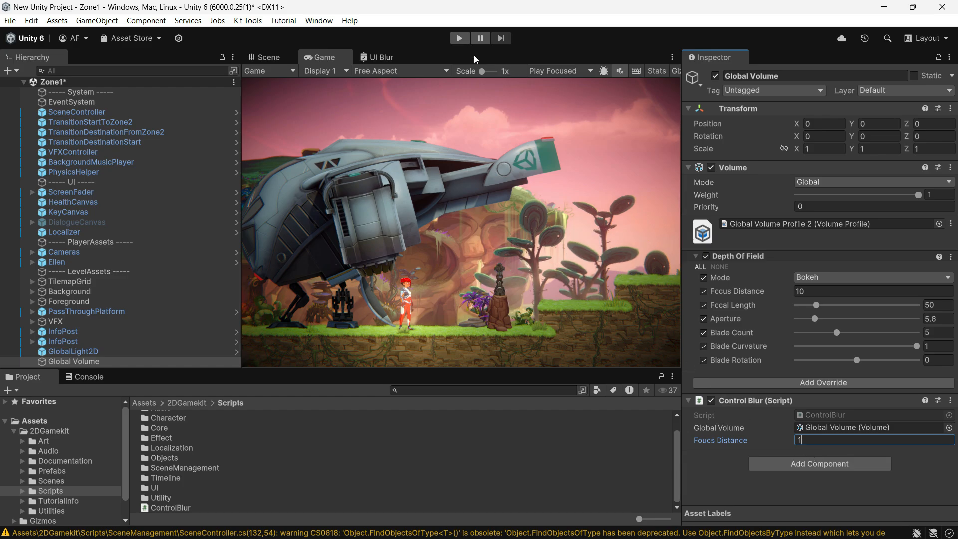
Run the scene to test the ControlBlur script on Global Volume.
{"action": "left_click", "coordinate": [457, 38]}
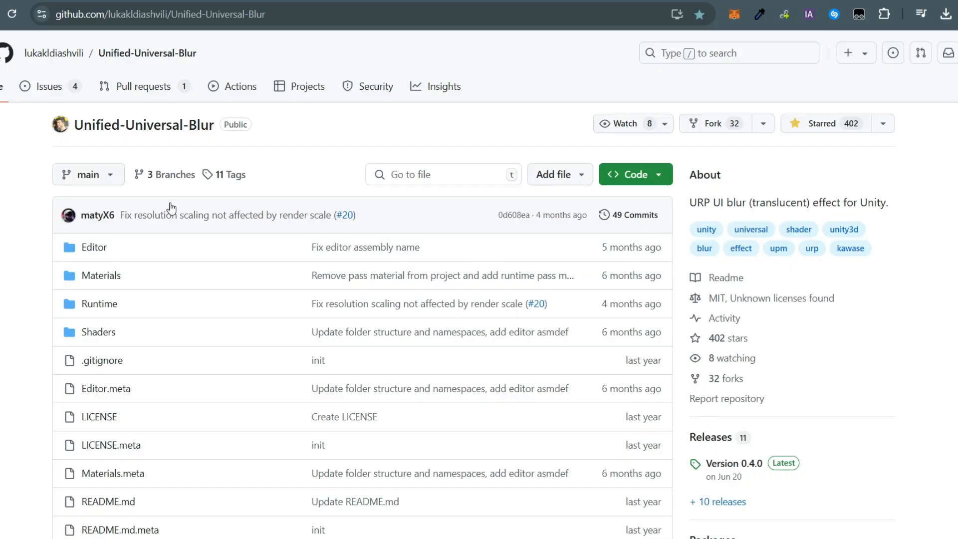
{"action": "mouse_move", "coordinate": [712, 221]}
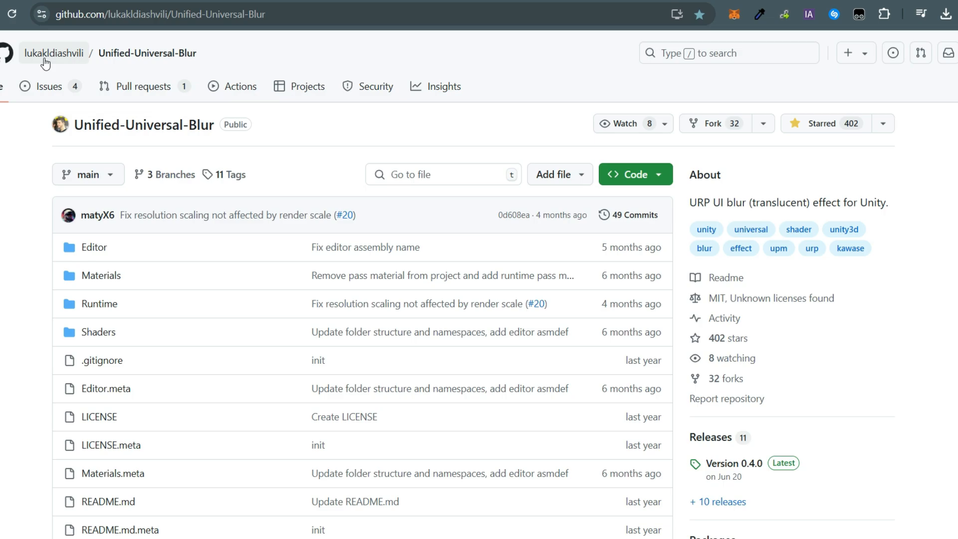
Read through the Unified-Universal-Blur README noting Screen Space - Overlay, then return to the Unity Demo project.
{"action": "scroll", "scroll_direction": "down", "scroll_amount": 3}
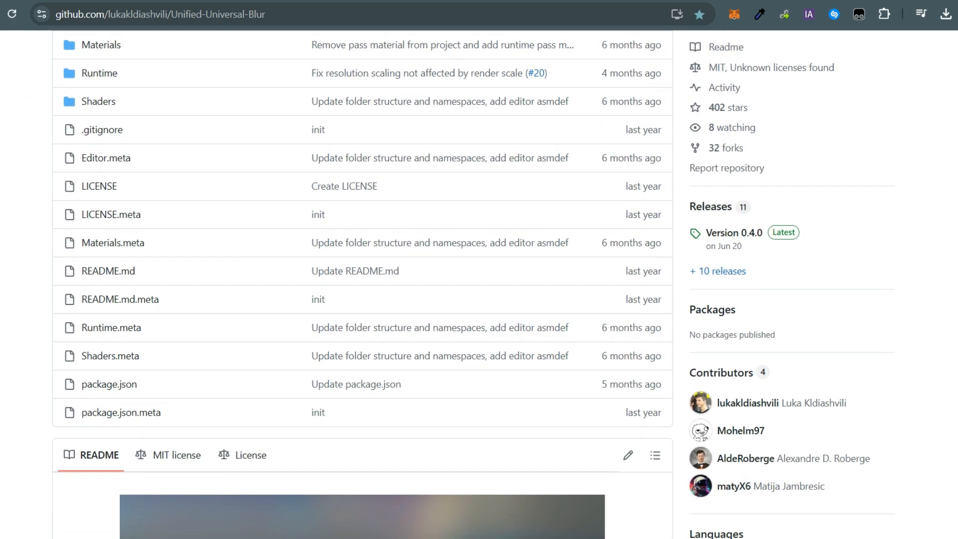
{"action": "scroll", "scroll_direction": "down", "scroll_amount": 3}
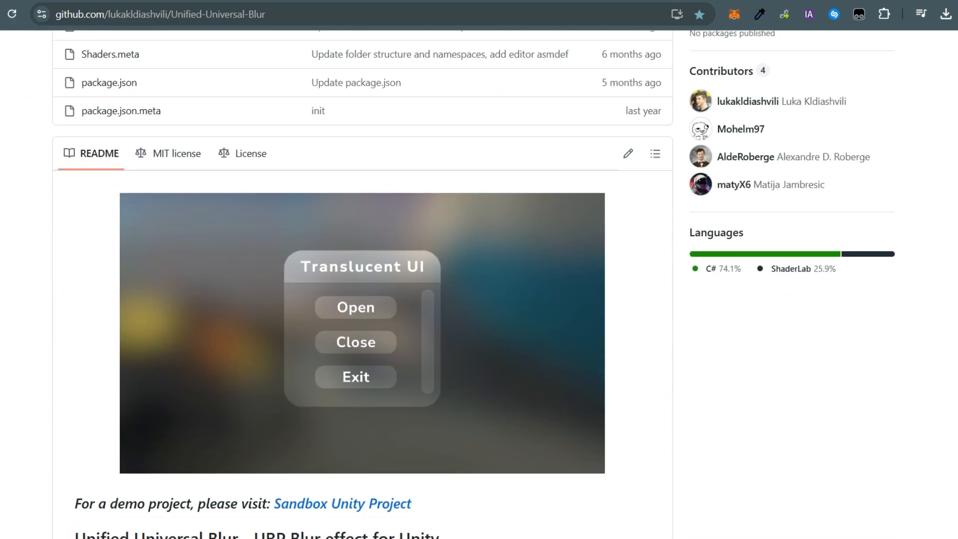
{"action": "scroll", "scroll_direction": "down", "scroll_amount": 3}
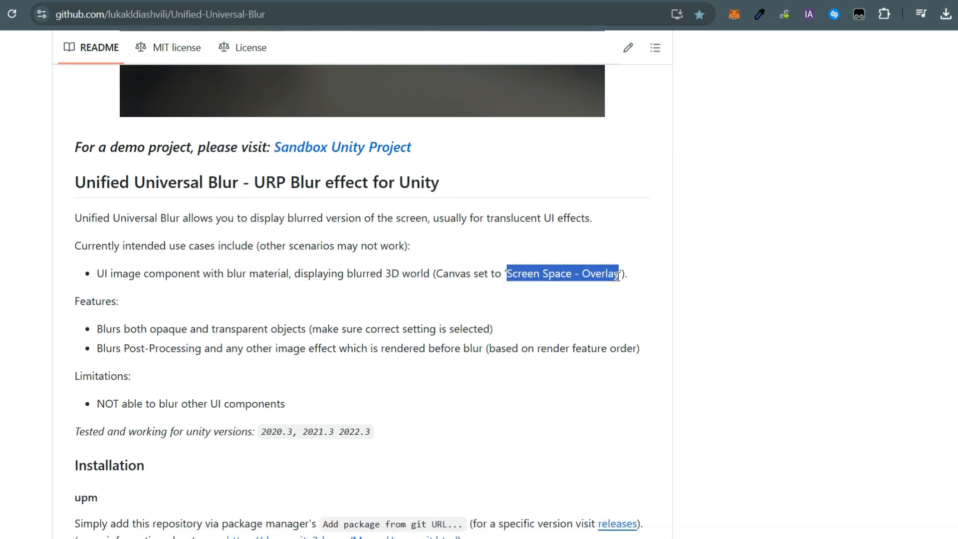
{"action": "left_click", "coordinate": [633, 167]}
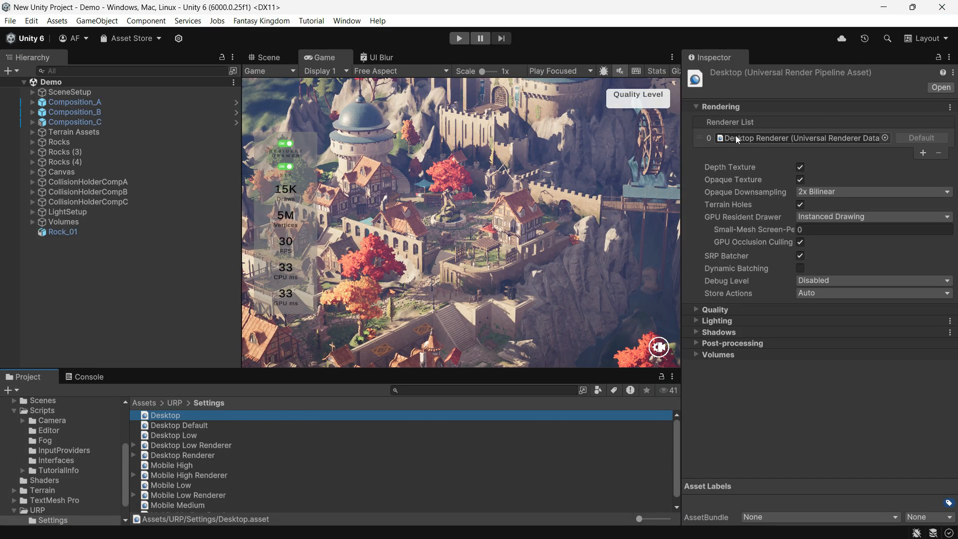
Add the Universal Blur Feature renderer feature to the Desktop Renderer.
{"action": "left_click", "coordinate": [182, 455]}
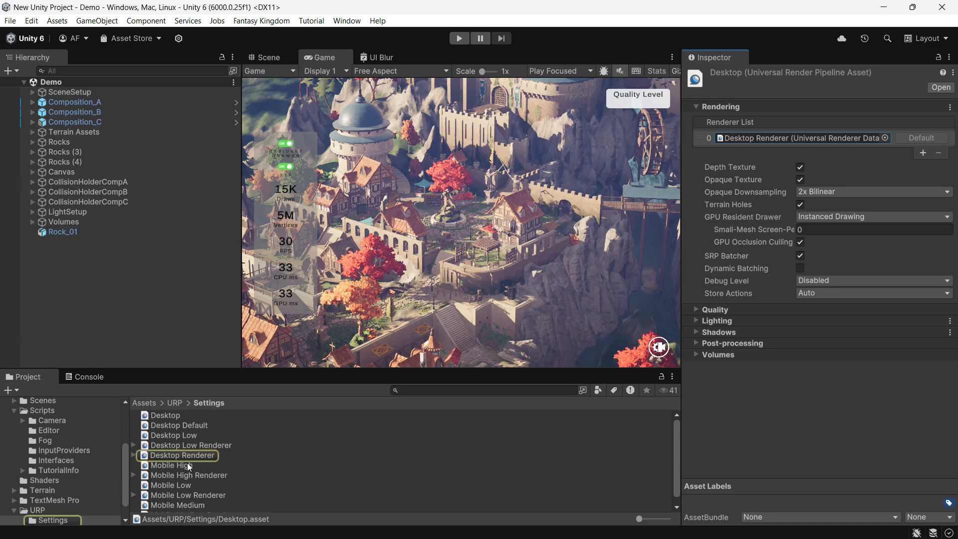
{"action": "left_click", "coordinate": [181, 455]}
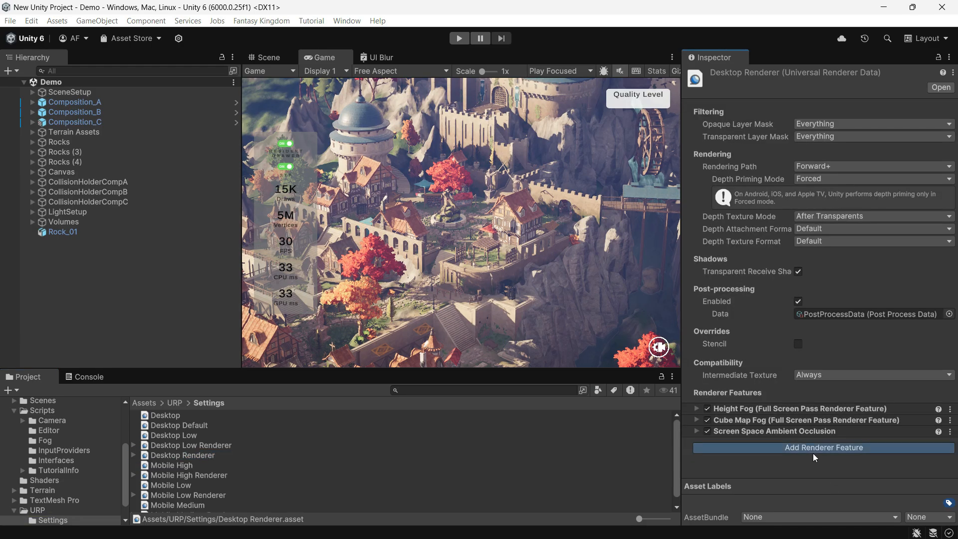
{"action": "left_click", "coordinate": [823, 447]}
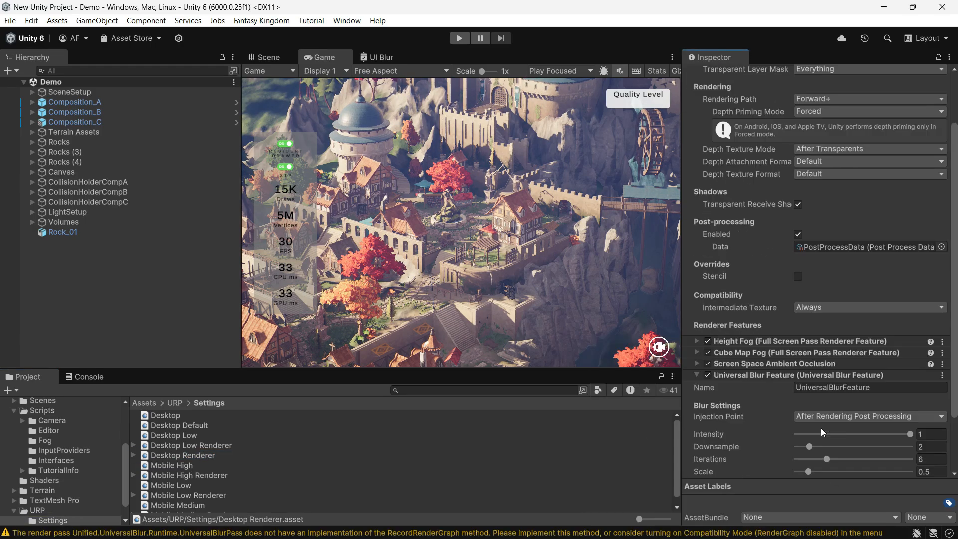
{"action": "scroll", "scroll_direction": "down", "scroll_amount": 3}
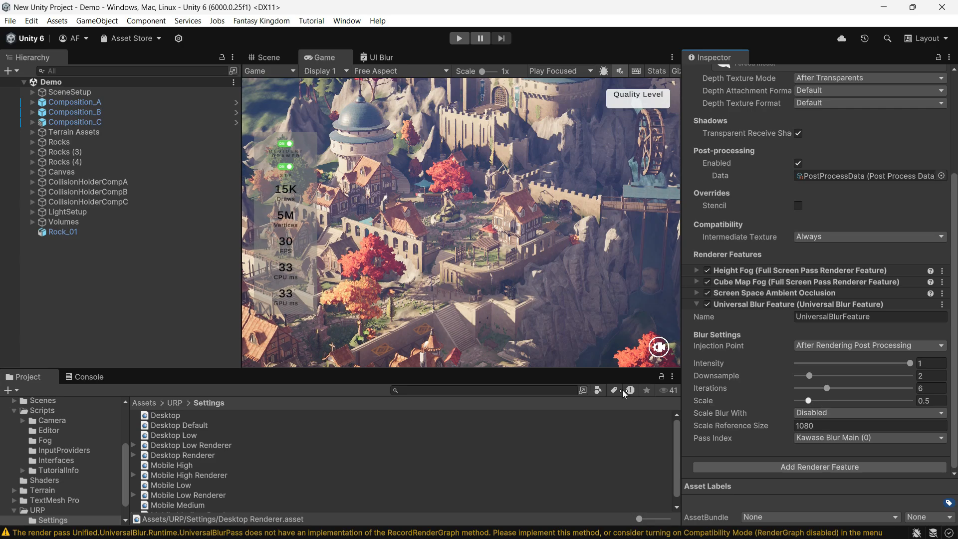
Read the RenderGraph warning message in the Console.
{"action": "left_click", "coordinate": [87, 376]}
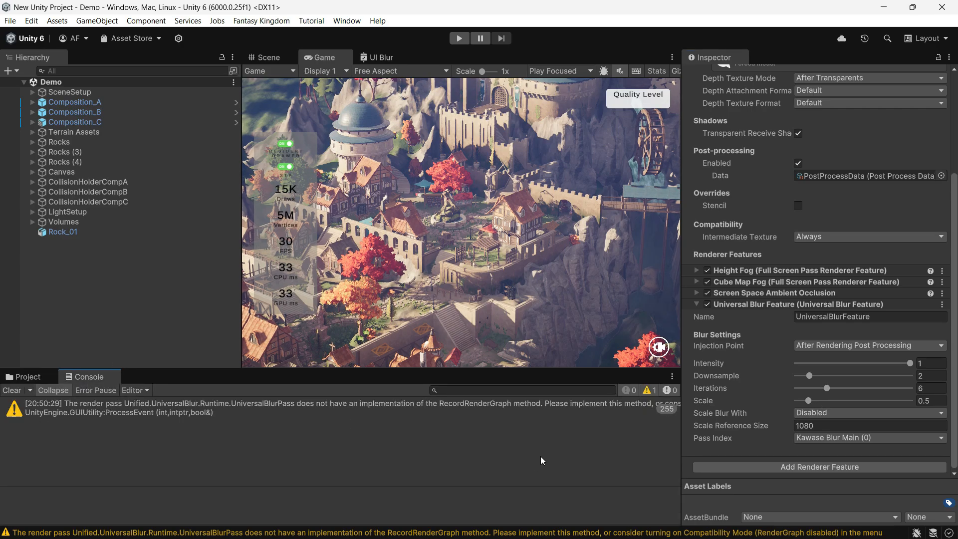
{"action": "left_click", "coordinate": [342, 407]}
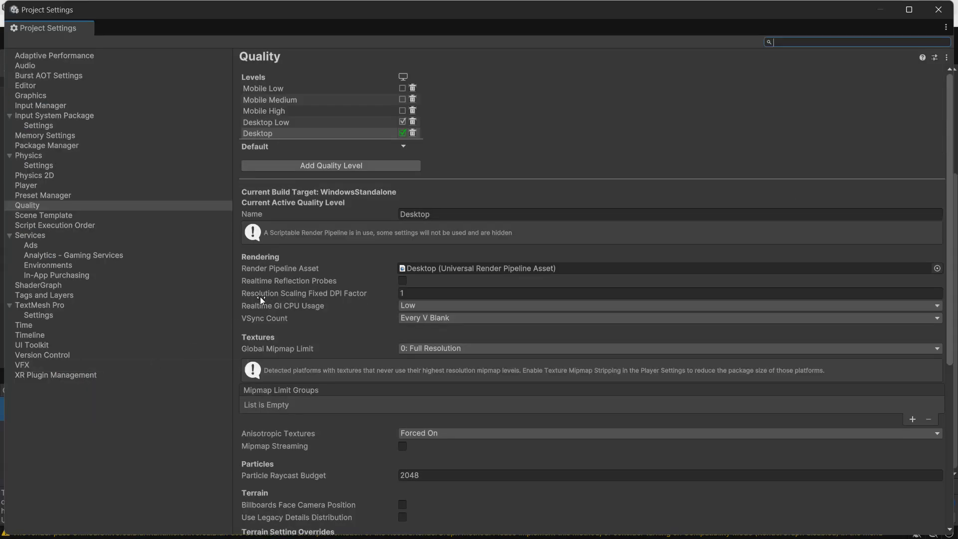
Show the Graphics page of Project Settings with the Render Graph Compatibility Mode option.
{"action": "left_click", "coordinate": [30, 95]}
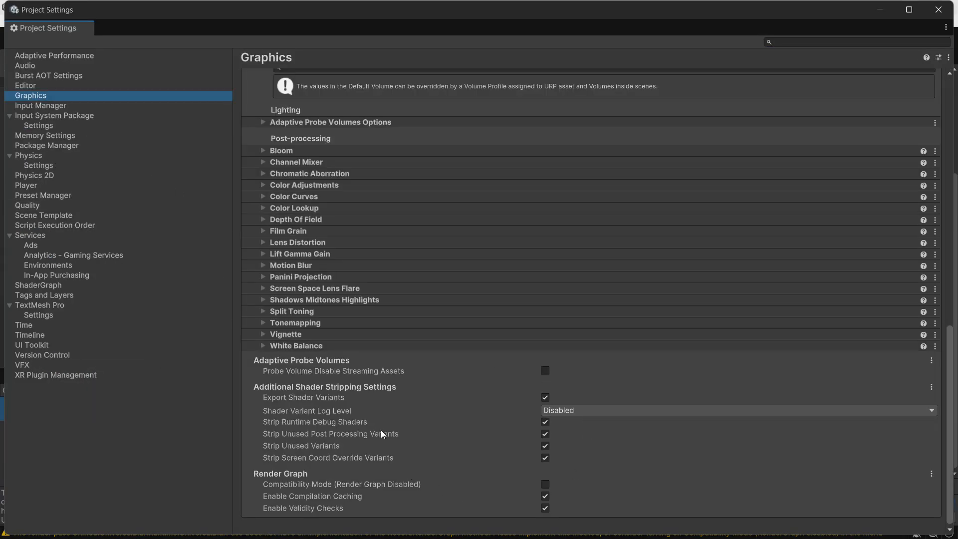
{"action": "mouse_move", "coordinate": [580, 493]}
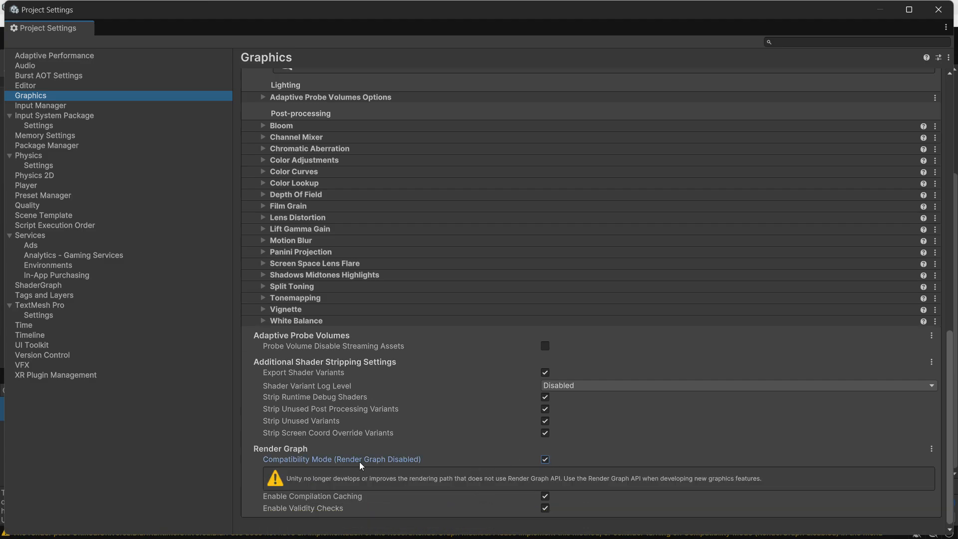
{"action": "mouse_move", "coordinate": [367, 474]}
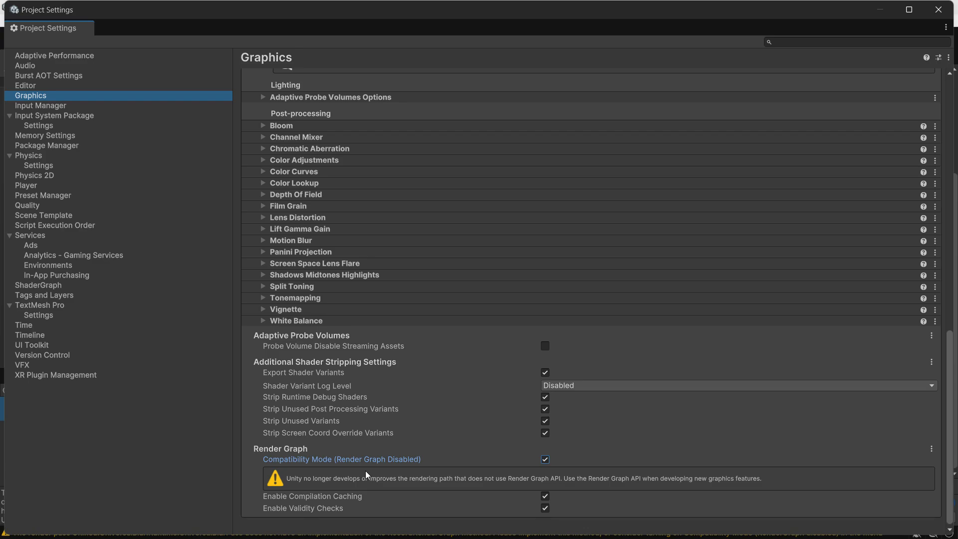
{"action": "mouse_move", "coordinate": [482, 488]}
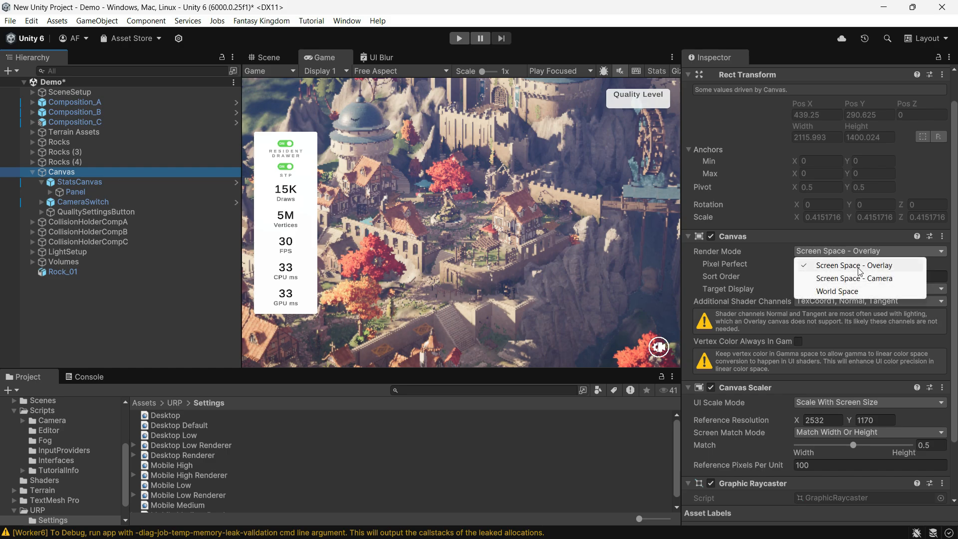
Assign the UniversalBlur material to the StatsCanvas Panel image, keeping the canvas Screen Space - Overlay.
{"action": "left_click", "coordinate": [853, 264]}
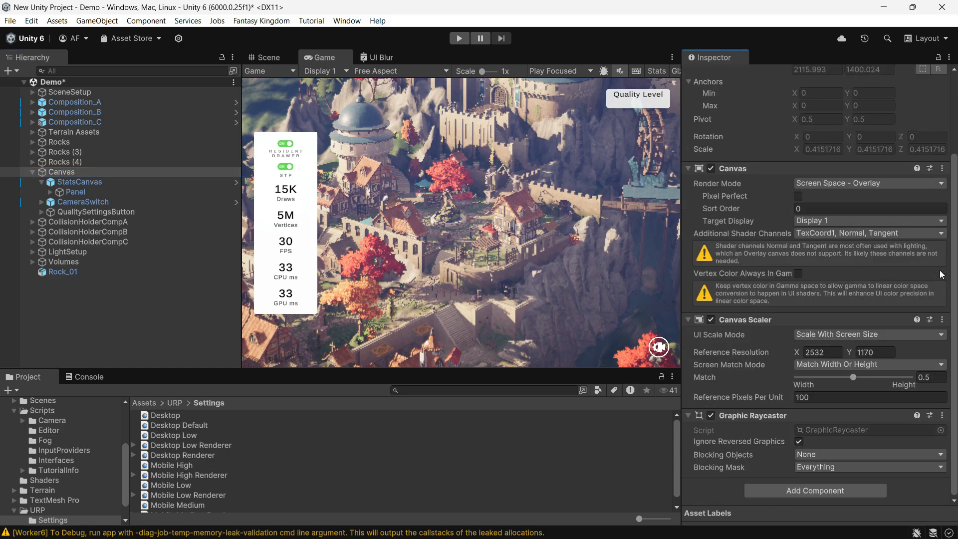
{"action": "left_click", "coordinate": [75, 191]}
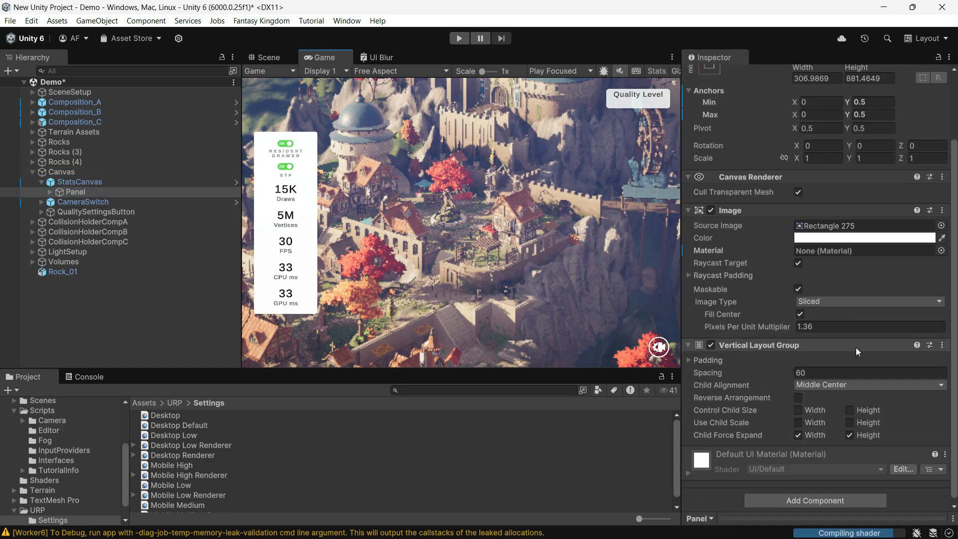
{"action": "left_click", "coordinate": [945, 251]}
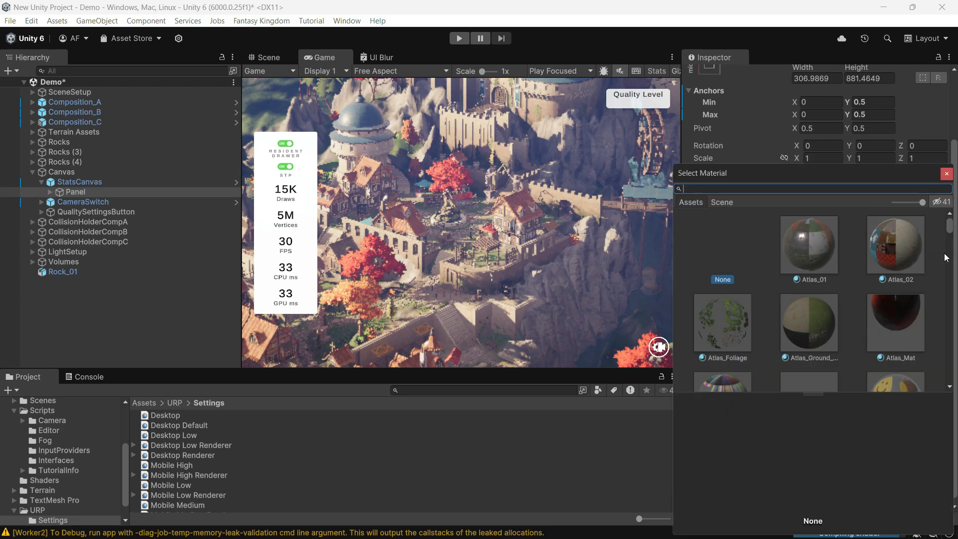
{"action": "type", "text": "blur"}
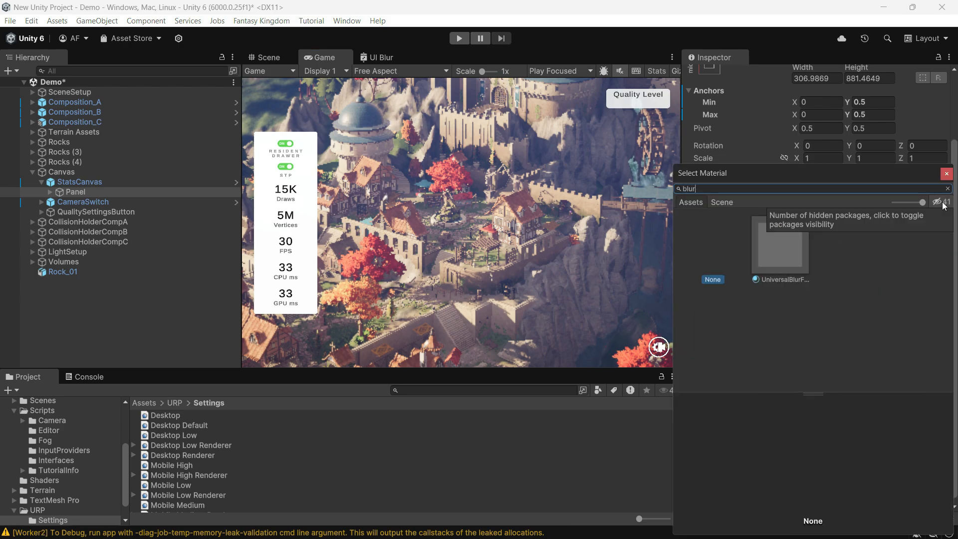
{"action": "left_click", "coordinate": [779, 244]}
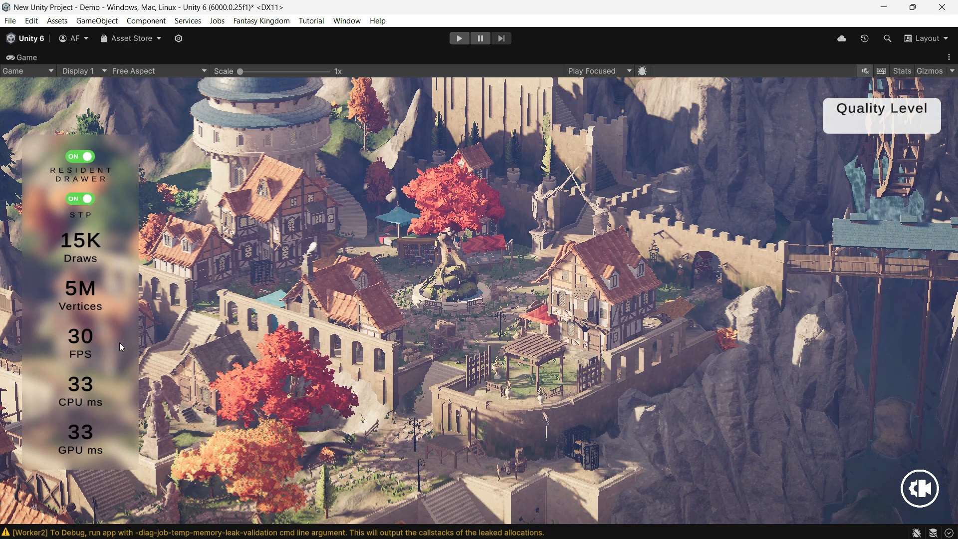
Maximize the Game view to check the translucent blurred stats panel over the scene.
{"action": "left_click", "coordinate": [948, 57]}
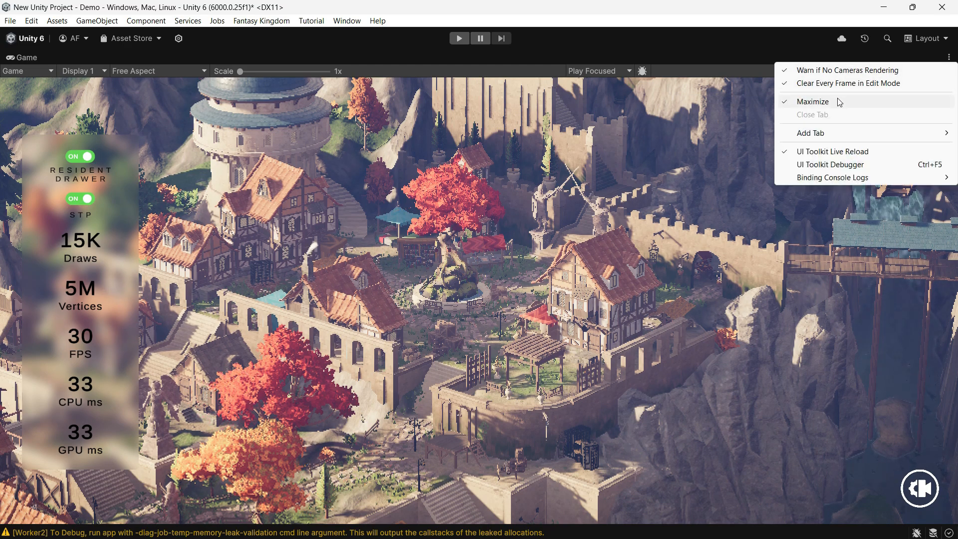